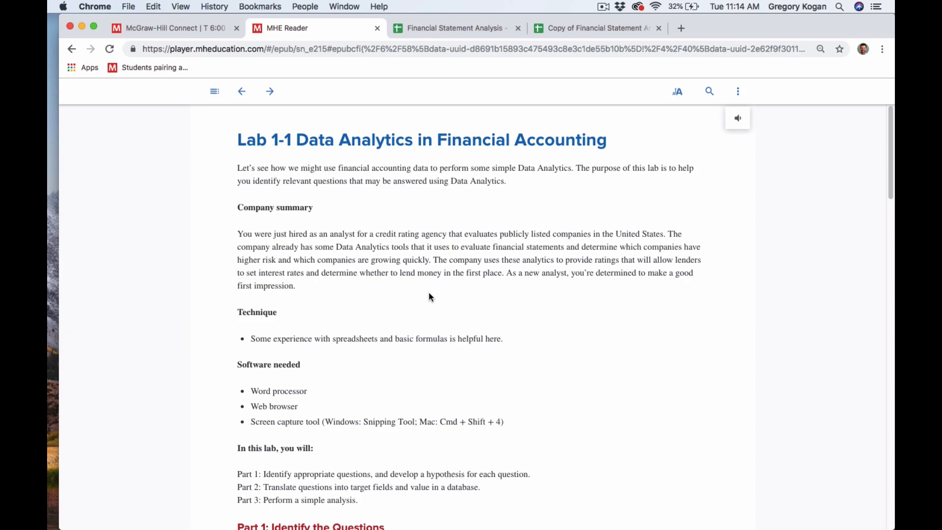
- Scroll the Lab 1-1 reader page down to Part 3 and Lab Exhibit 1-1B
{"action": "scroll", "scroll_direction": "down", "scroll_amount": 3}
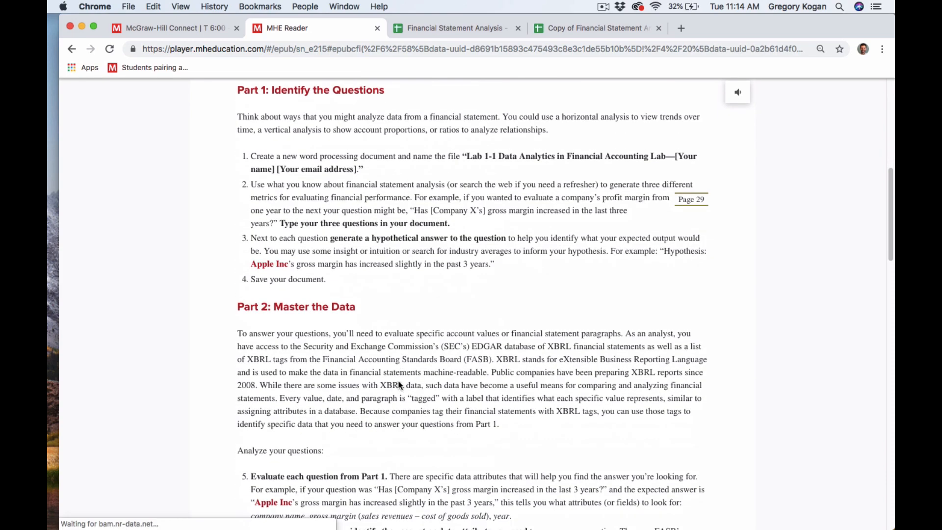
{"action": "scroll", "scroll_direction": "down", "scroll_amount": 3}
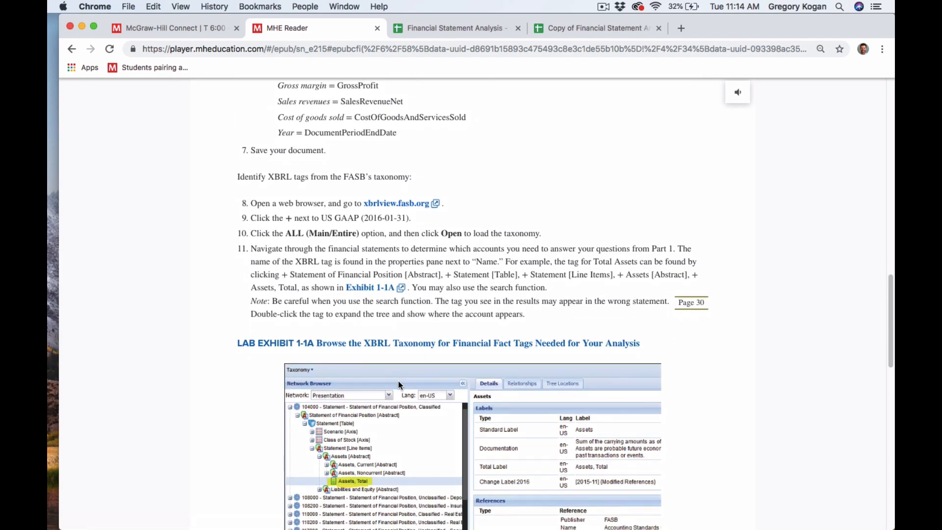
{"action": "scroll", "scroll_direction": "down", "scroll_amount": 3}
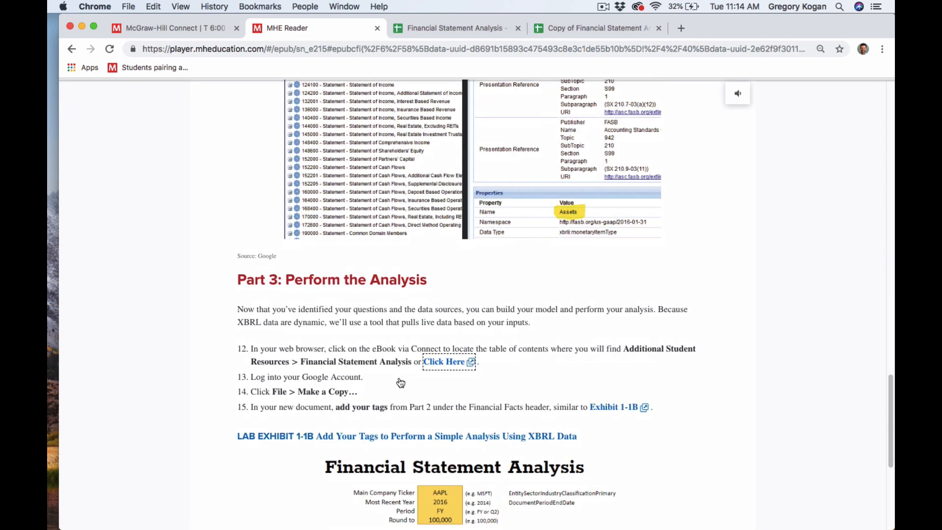
{"action": "scroll", "scroll_direction": "down", "scroll_amount": 3}
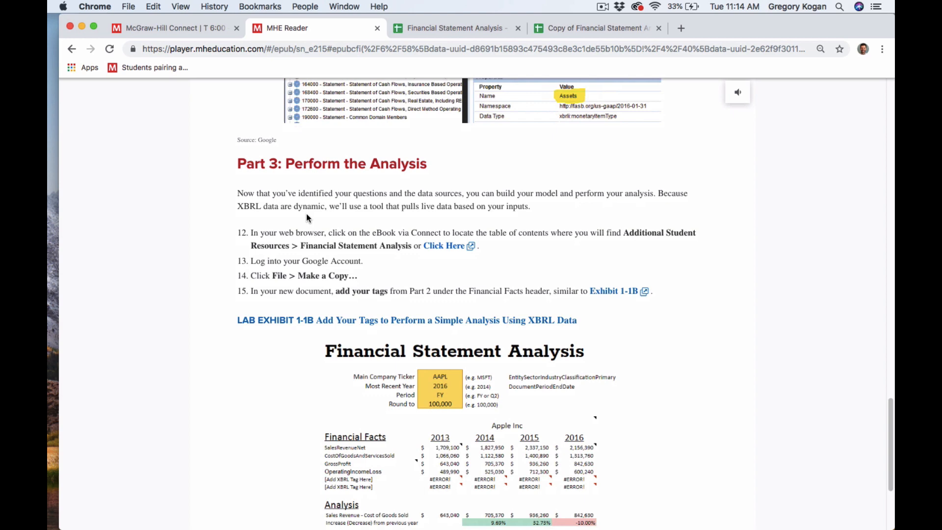
{"action": "mouse_move", "coordinate": [452, 250]}
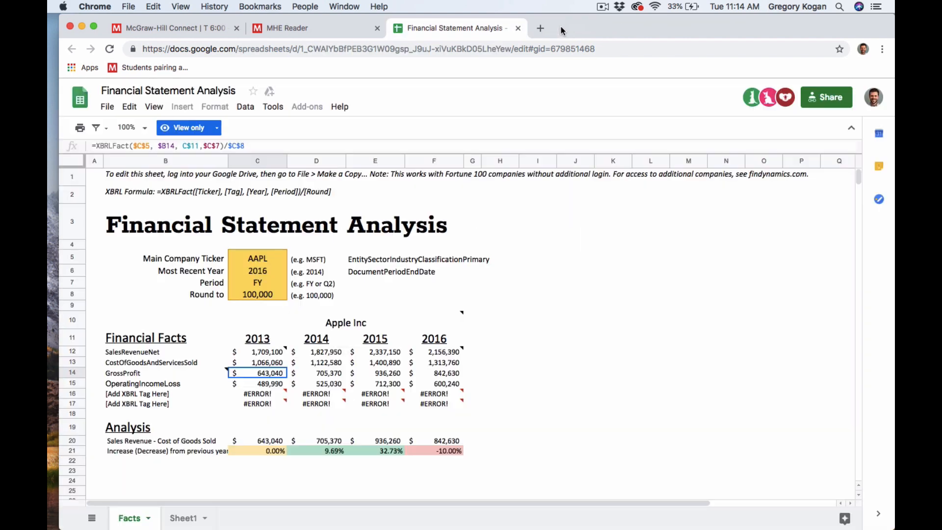
- Follow step 12's 'Click Here' link and switch to the new Financial Statement Analysis tab
{"action": "left_click", "coordinate": [287, 27]}
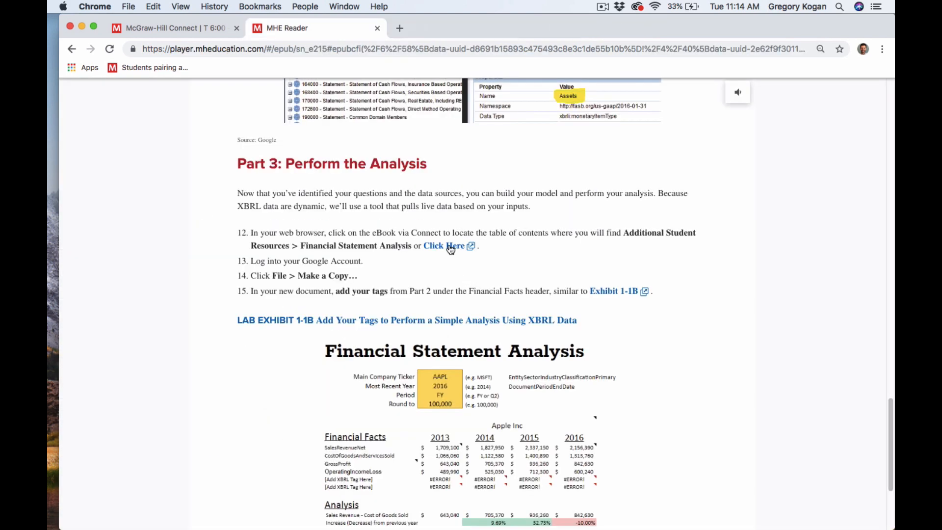
{"action": "left_click", "coordinate": [444, 246]}
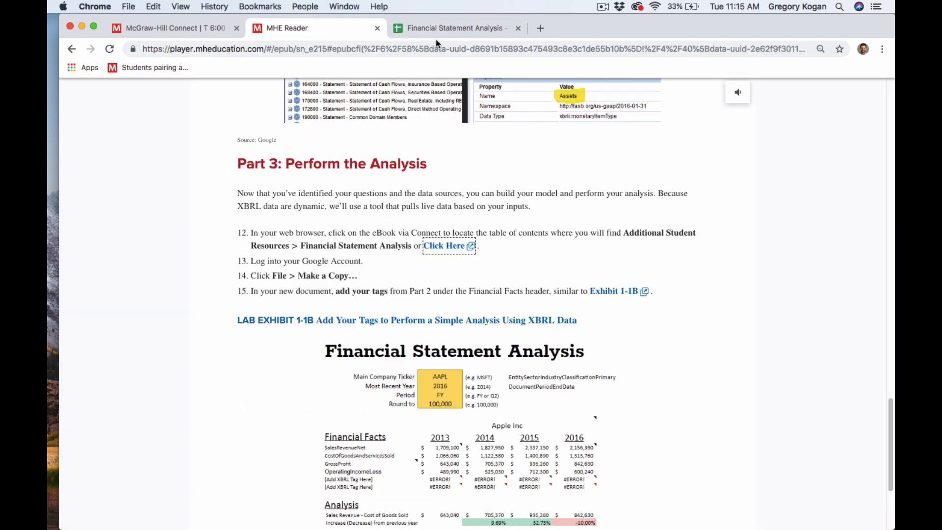
{"action": "left_click", "coordinate": [453, 28]}
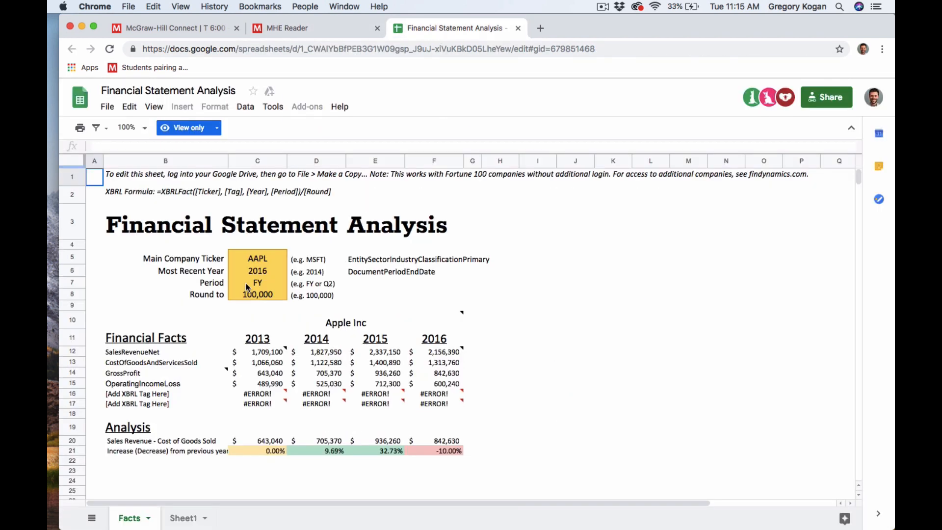
{"action": "left_click", "coordinate": [166, 282]}
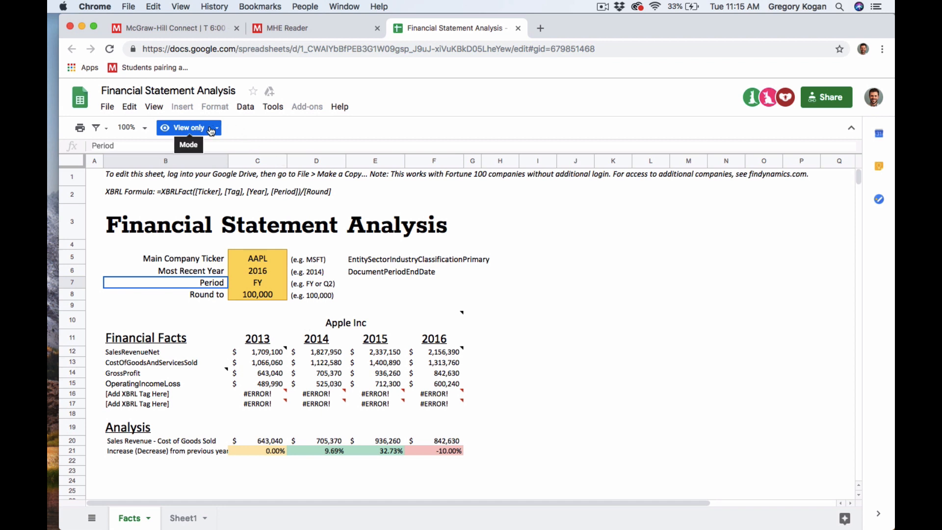
- Use File > Make a copy to create 'Copy of Financial Statement Analysis 3'
{"action": "left_click", "coordinate": [107, 107]}
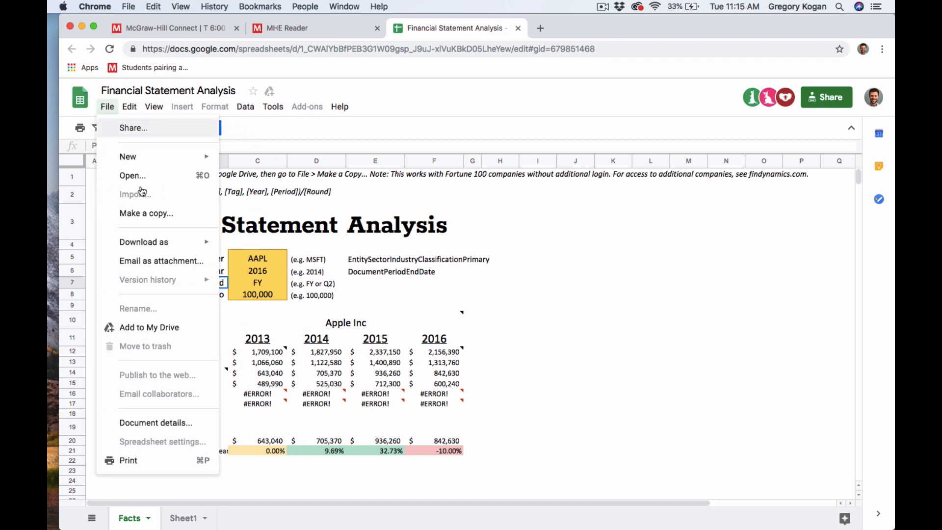
{"action": "left_click", "coordinate": [146, 213]}
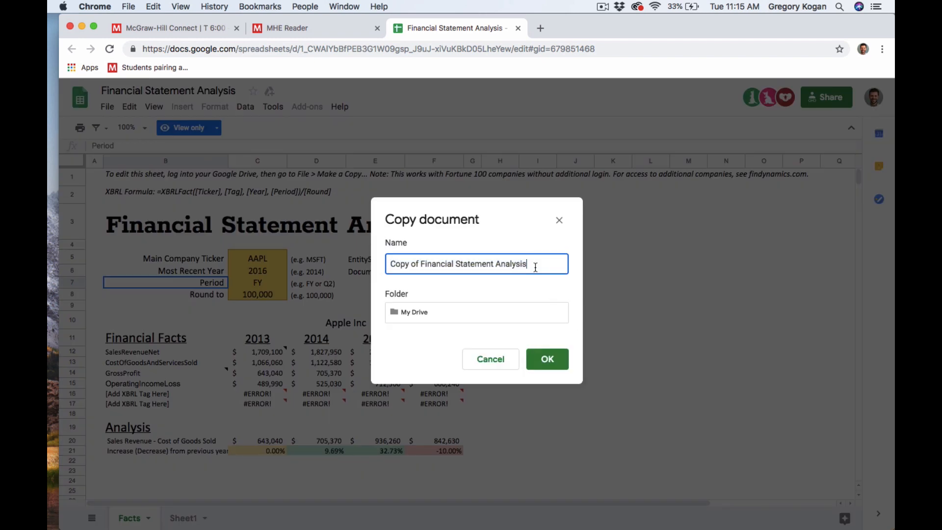
{"action": "type", "text": "3"}
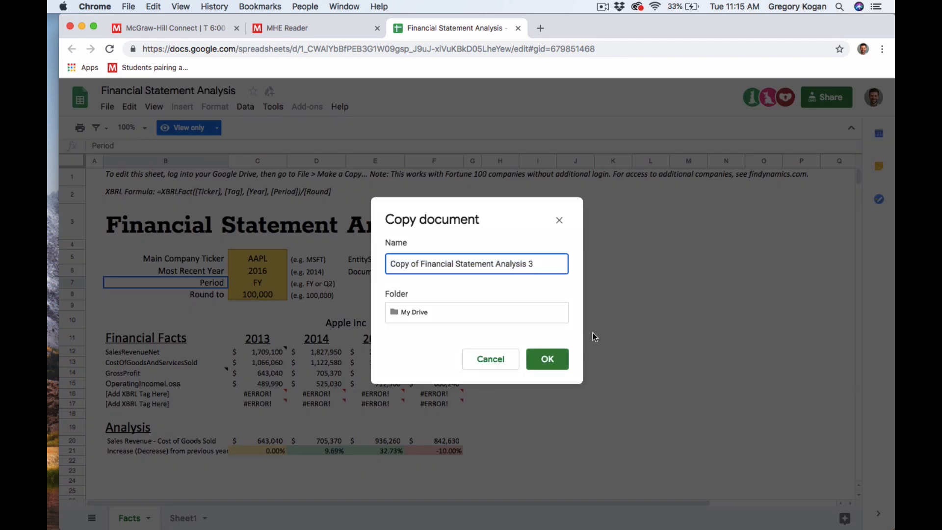
{"action": "left_click", "coordinate": [547, 359]}
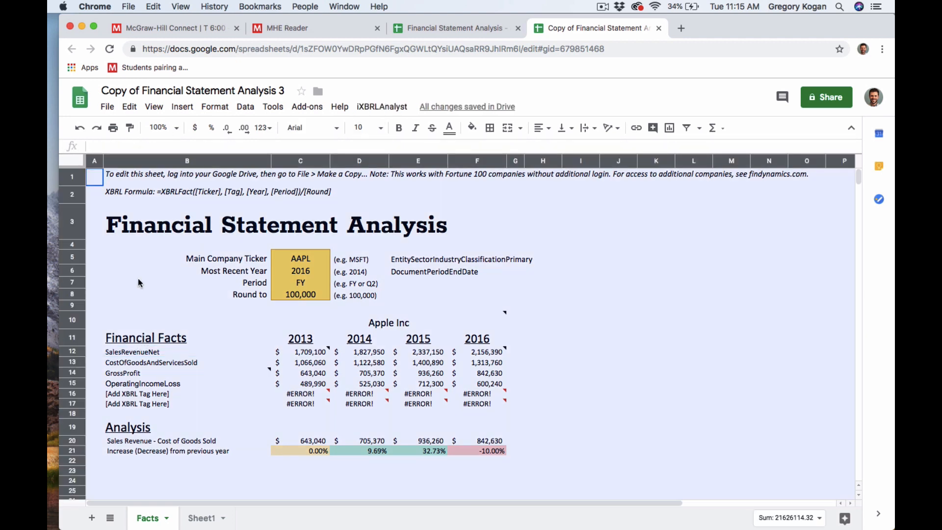
- Zoom the copy to 125% and view cell C12's XBRLFact formula without changing it
{"action": "left_click", "coordinate": [154, 107]}
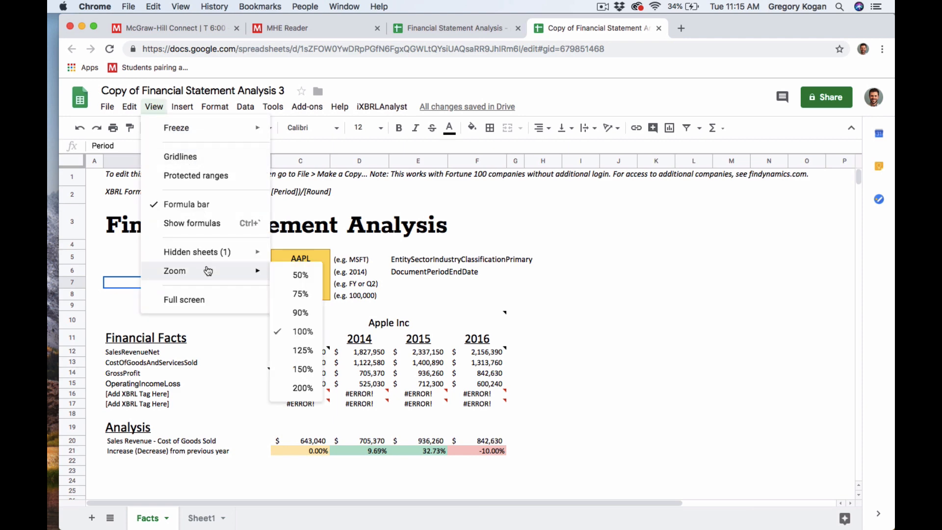
{"action": "left_click", "coordinate": [300, 351]}
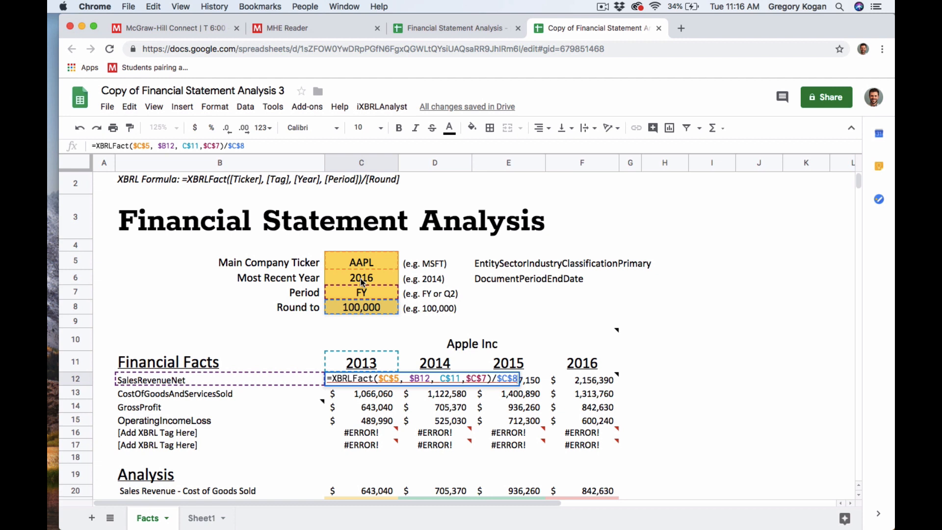
{"action": "mouse_move", "coordinate": [367, 318]}
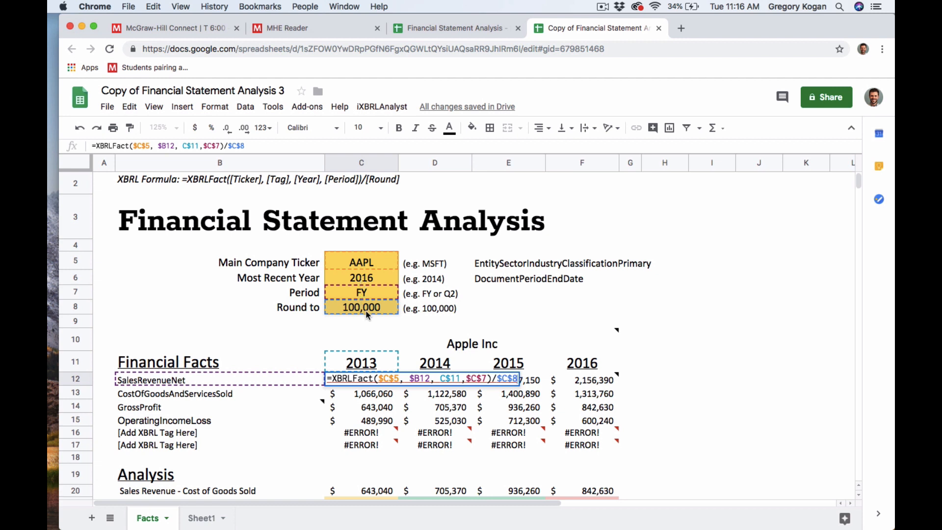
{"action": "key", "text": "Enter"}
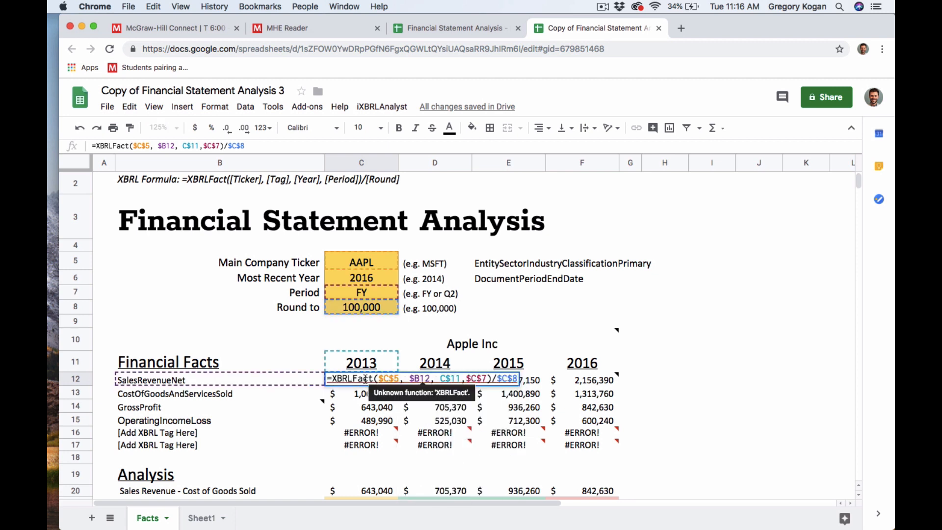
{"action": "key", "text": "Enter"}
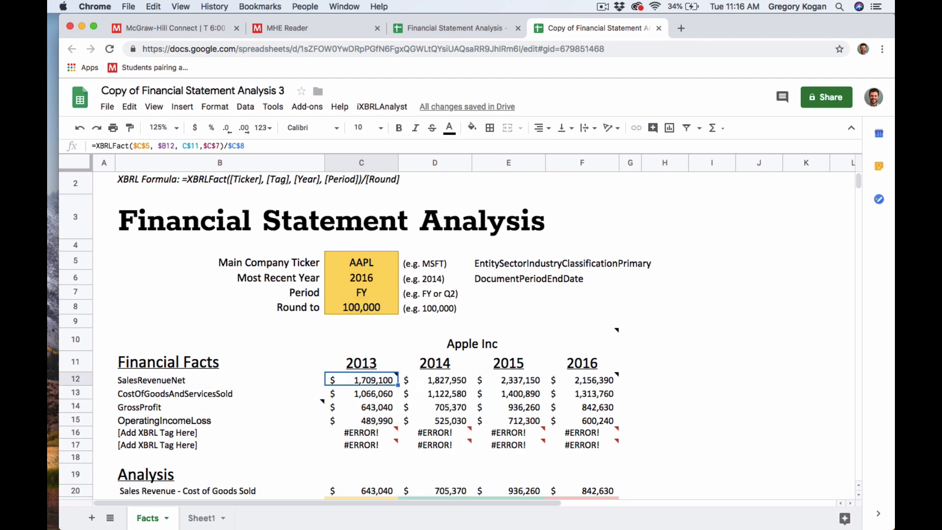
- Review the increase formulas, enter =F12-F13 in F20, and select tag rows B16 and B17
{"action": "left_click", "coordinate": [361, 444]}
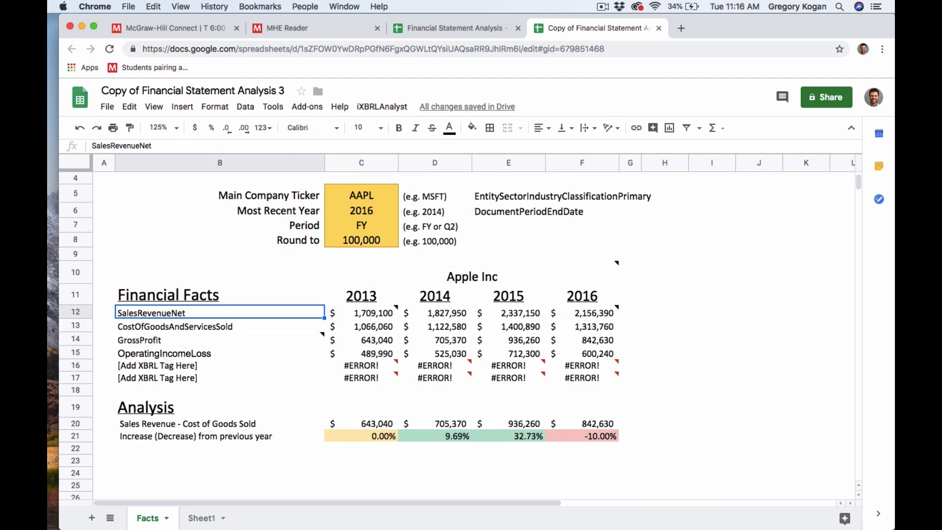
{"action": "mouse_move", "coordinate": [382, 307]}
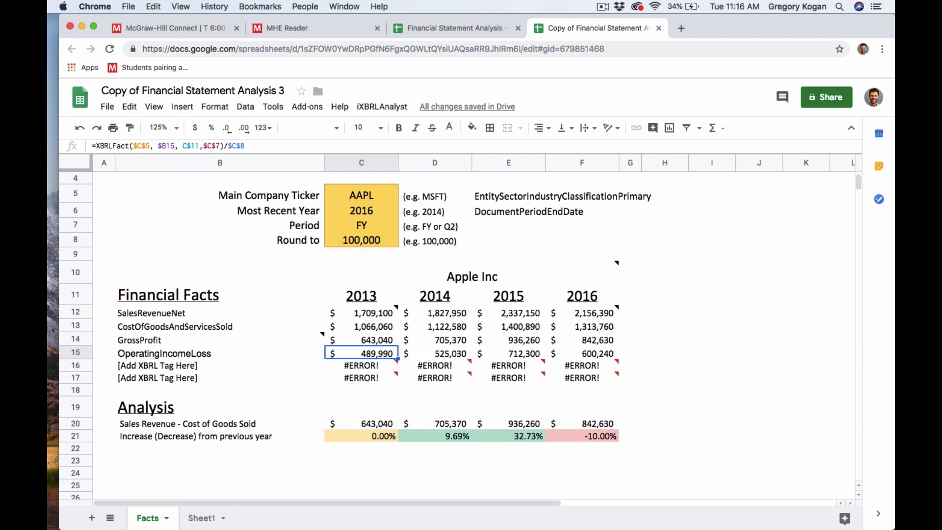
{"action": "mouse_move", "coordinate": [376, 426]}
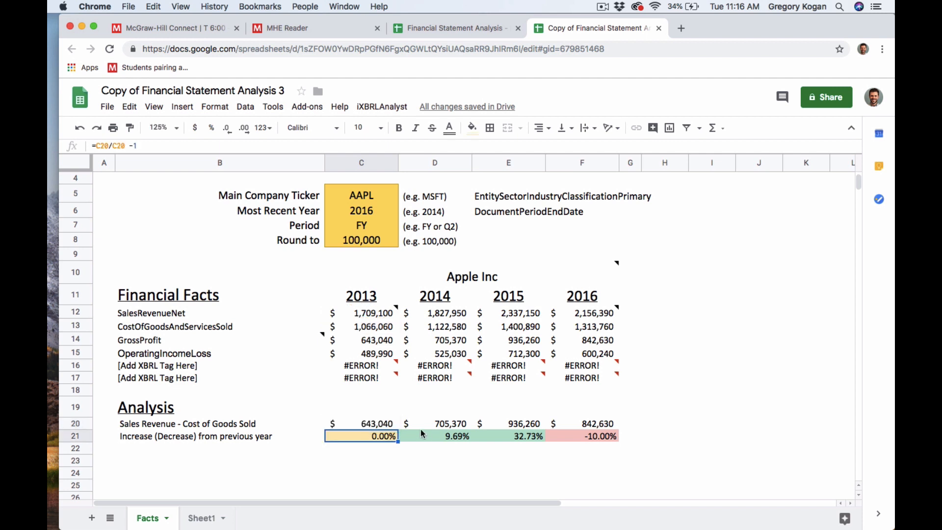
{"action": "left_click", "coordinate": [451, 436]}
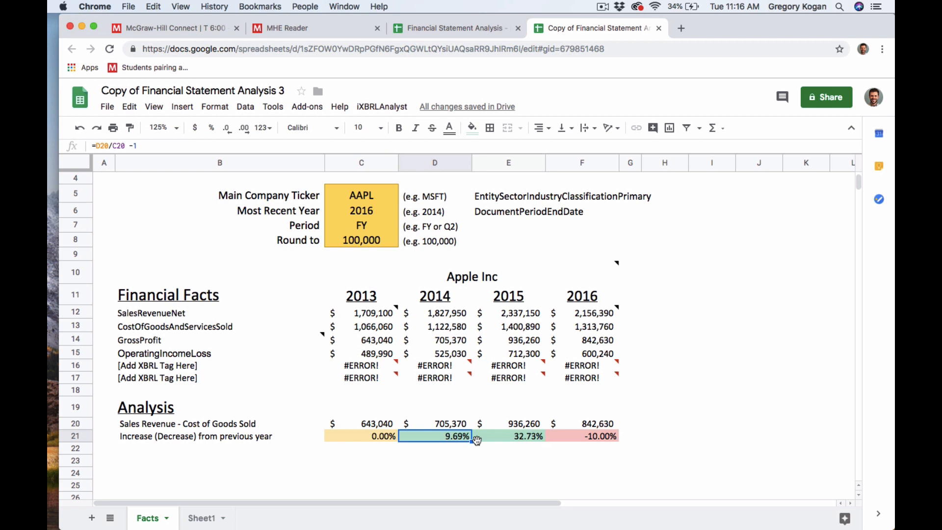
{"action": "mouse_move", "coordinate": [543, 442]}
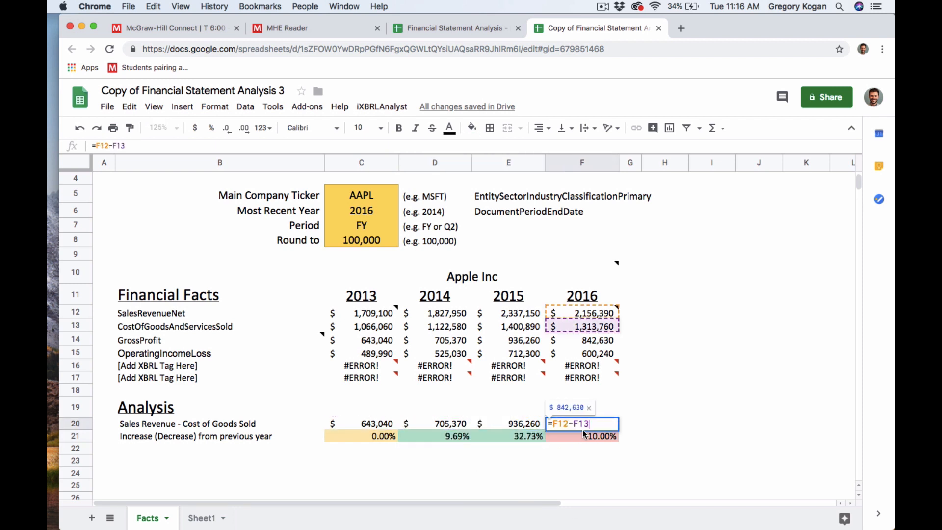
{"action": "key", "text": "Enter"}
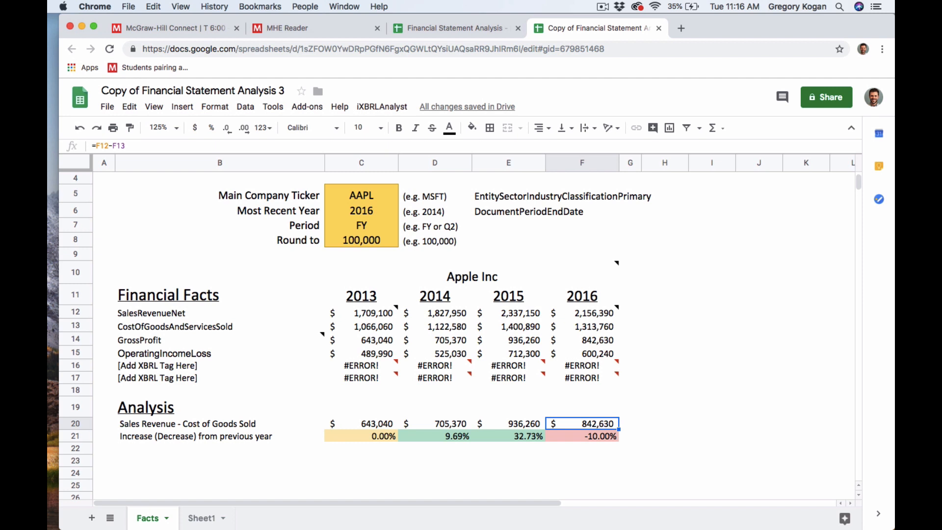
{"action": "left_click", "coordinate": [156, 366]}
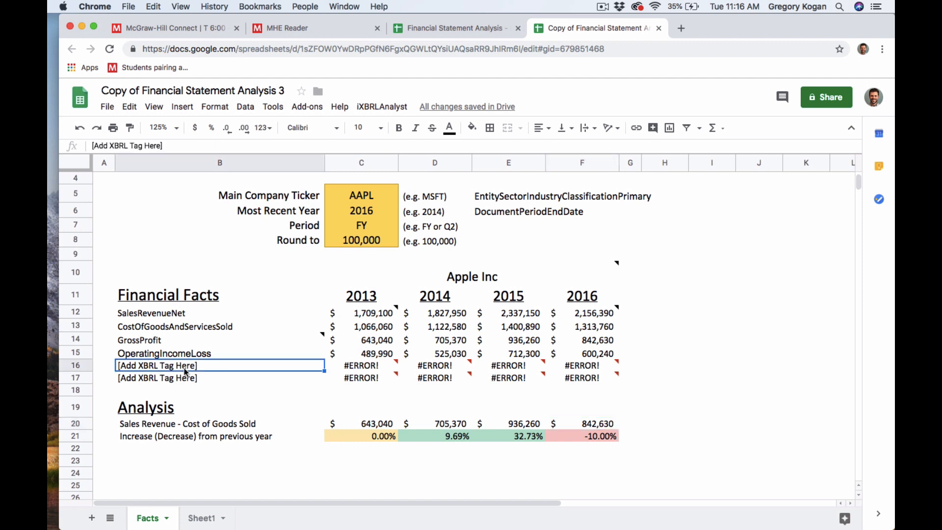
{"action": "left_click", "coordinate": [219, 378]}
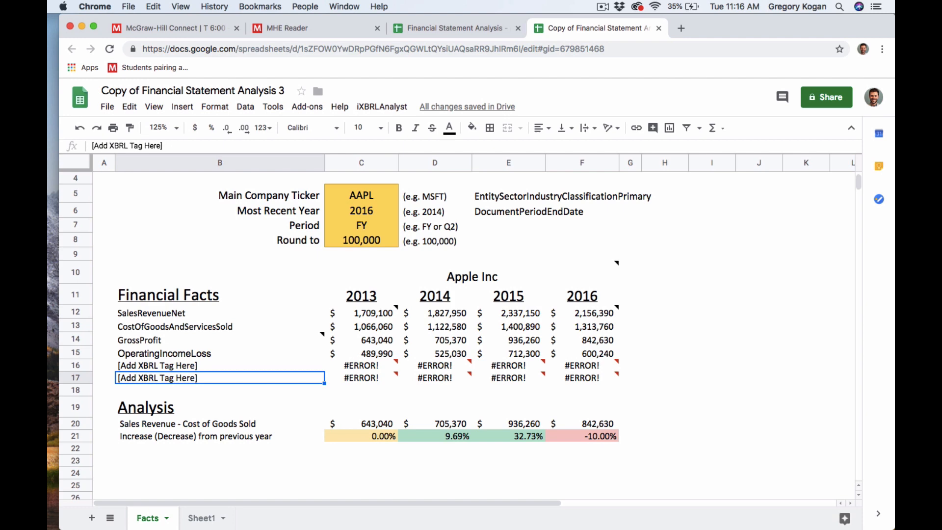
{"action": "mouse_move", "coordinate": [704, 42]}
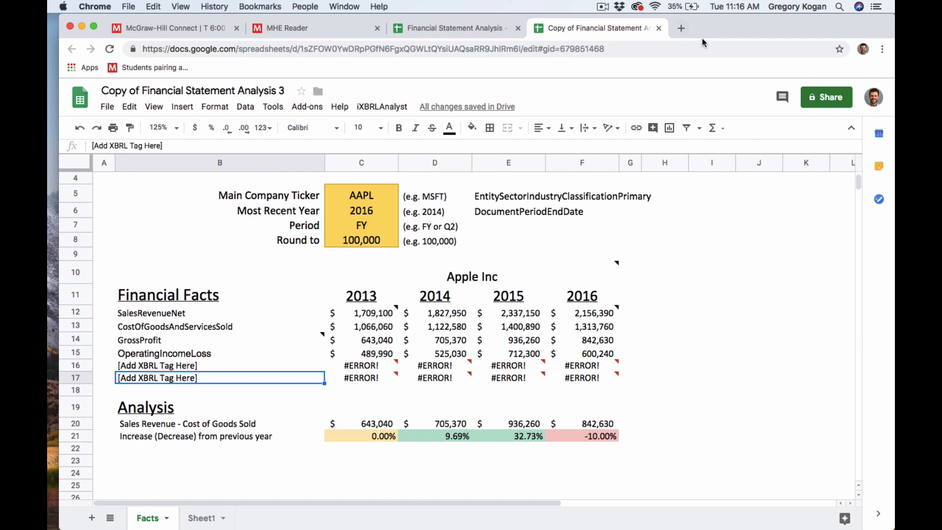
- Start a new tab searching 'xbrl ta', then scroll the MHE Reader instructions to step 8
{"action": "left_click", "coordinate": [681, 28]}
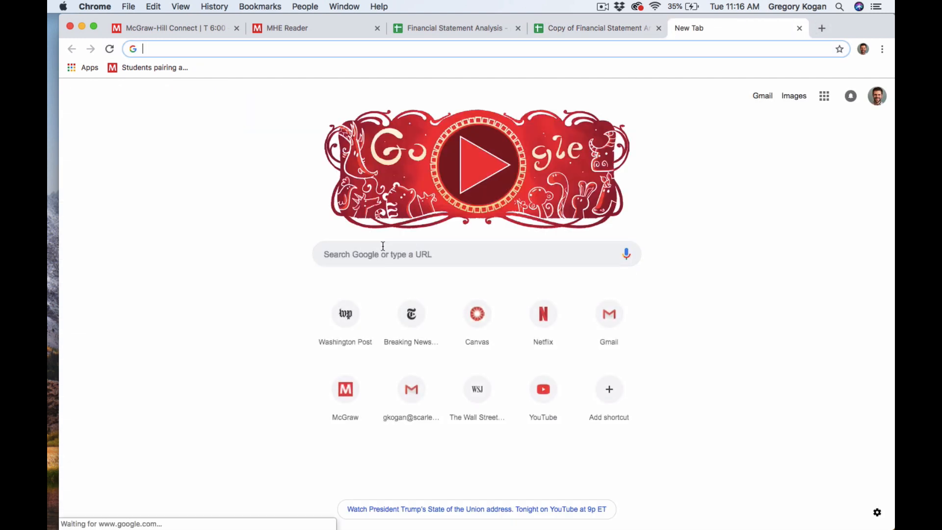
{"action": "type", "text": "xbrl"}
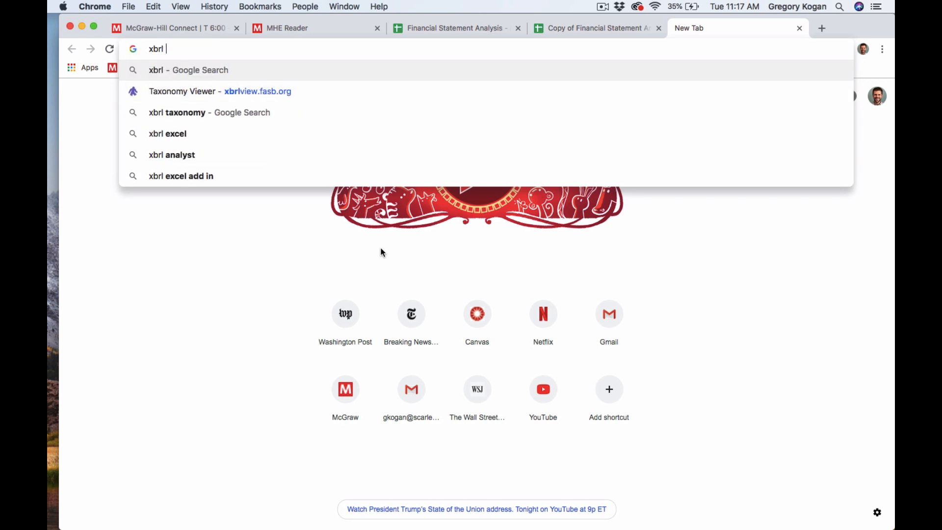
{"action": "type", "text": "ta"}
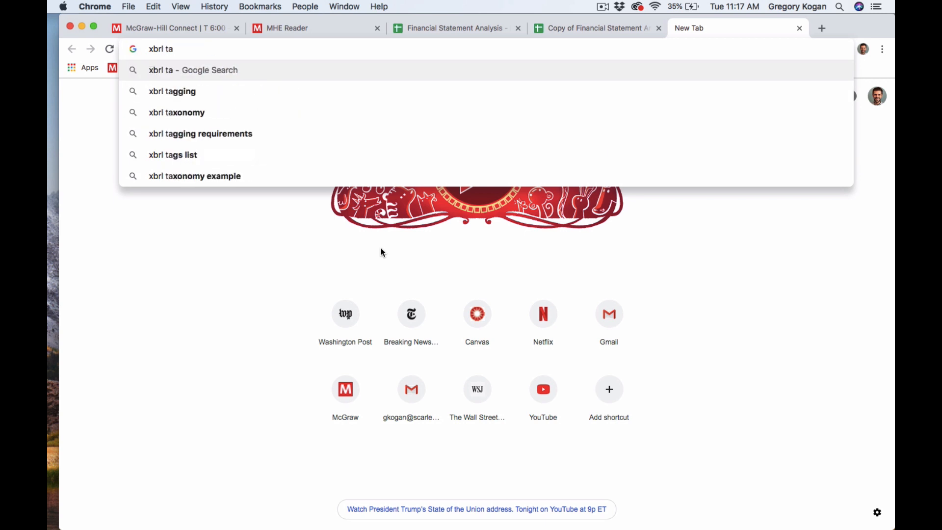
{"action": "left_click", "coordinate": [177, 112]}
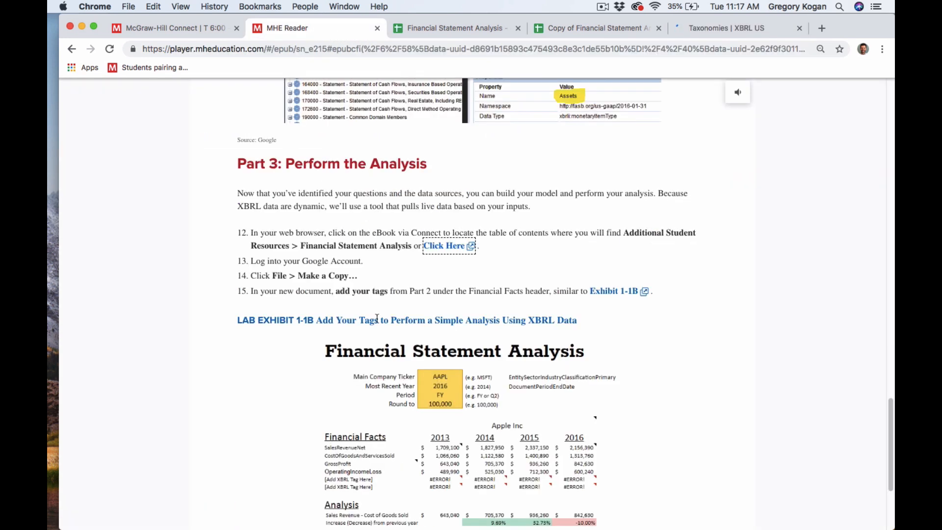
{"action": "scroll", "scroll_direction": "down", "scroll_amount": 3}
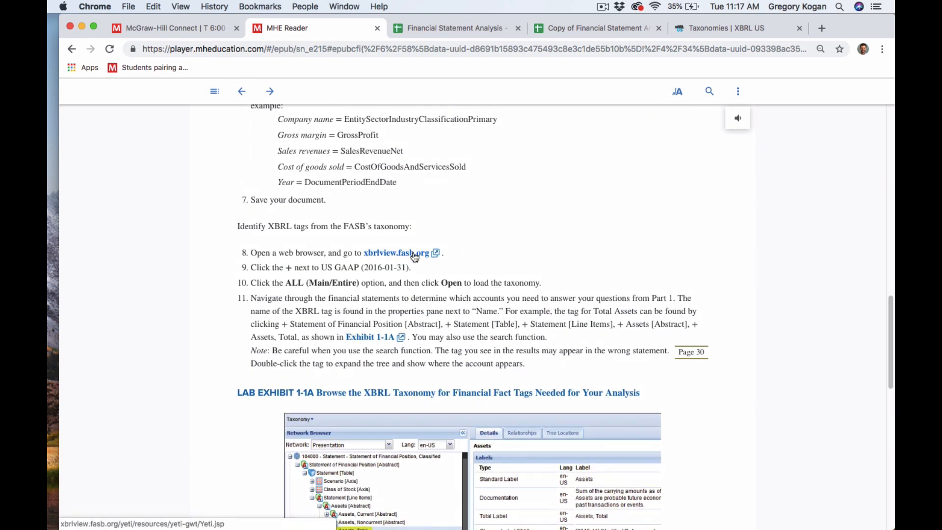
- Open xbrlview.fasb.org and load the US GAAP (2016-01-31) ALL (Main/Entire) taxonomy
{"action": "left_click", "coordinate": [395, 253]}
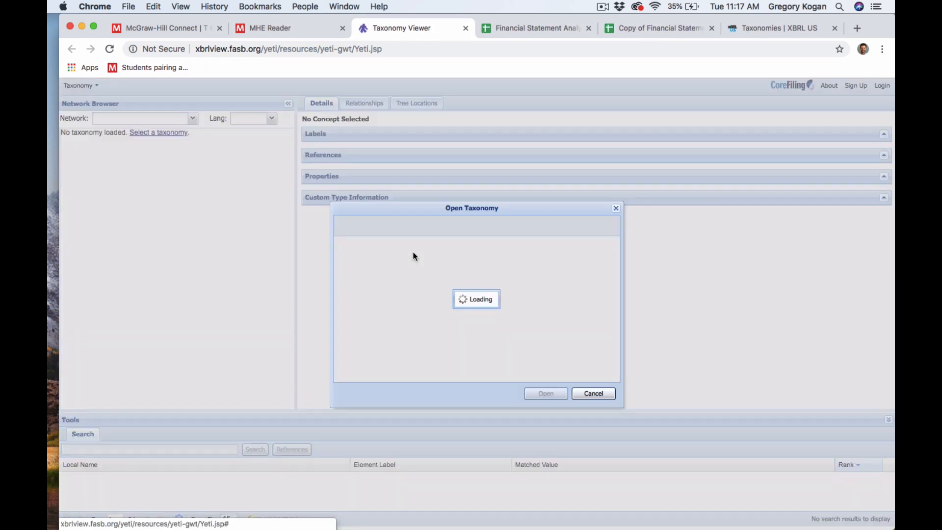
{"action": "mouse_move", "coordinate": [305, 35]}
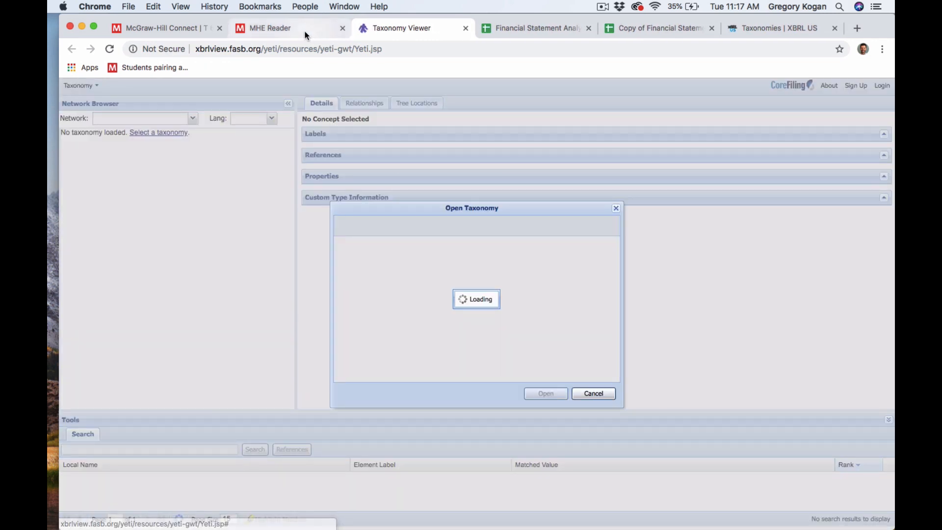
{"action": "left_click", "coordinate": [284, 28]}
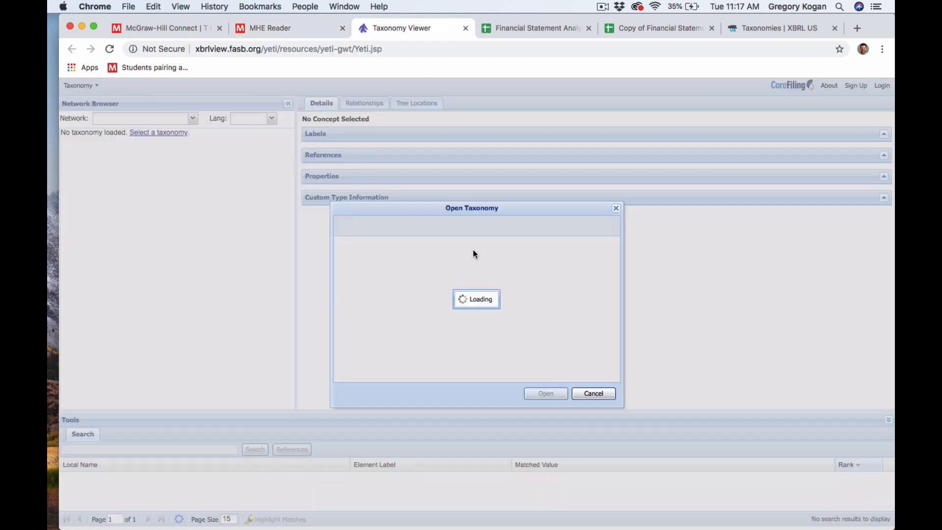
{"action": "left_click", "coordinate": [779, 28]}
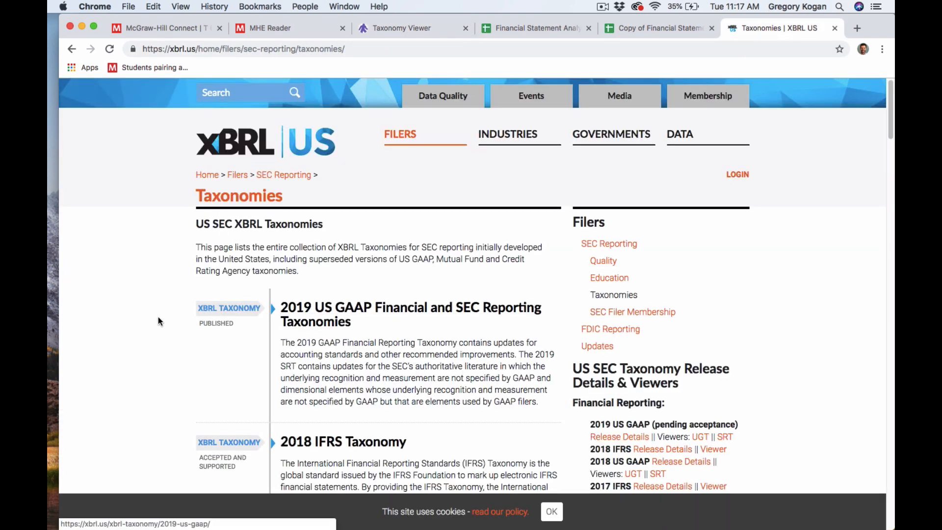
{"action": "scroll", "scroll_direction": "down", "scroll_amount": 3}
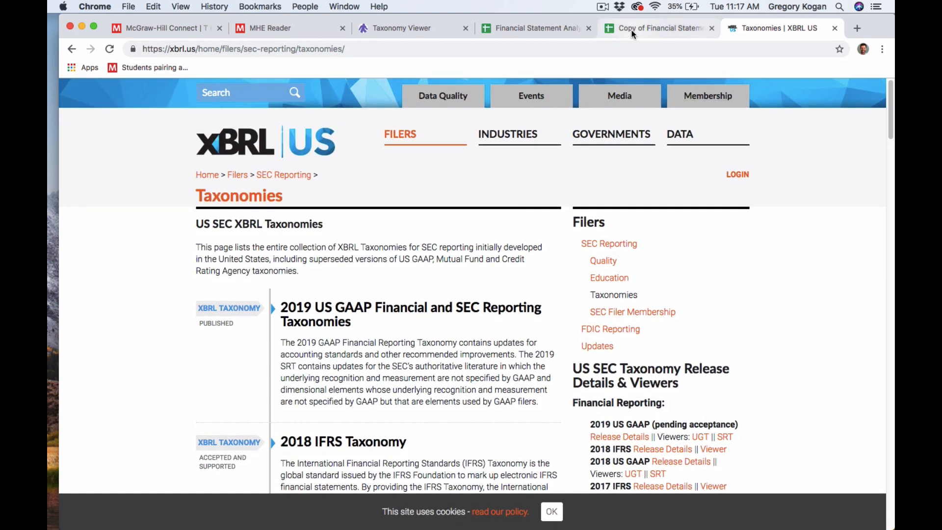
{"action": "left_click", "coordinate": [402, 27]}
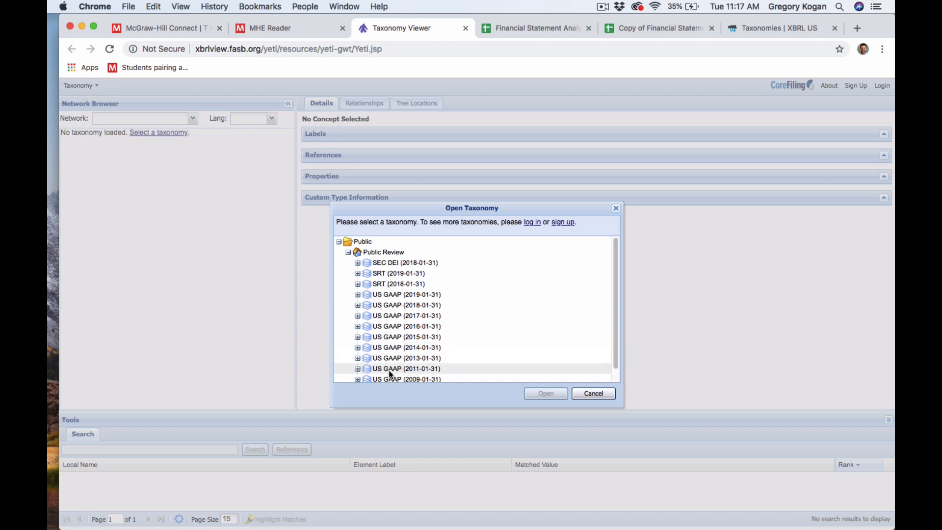
{"action": "left_click", "coordinate": [357, 327]}
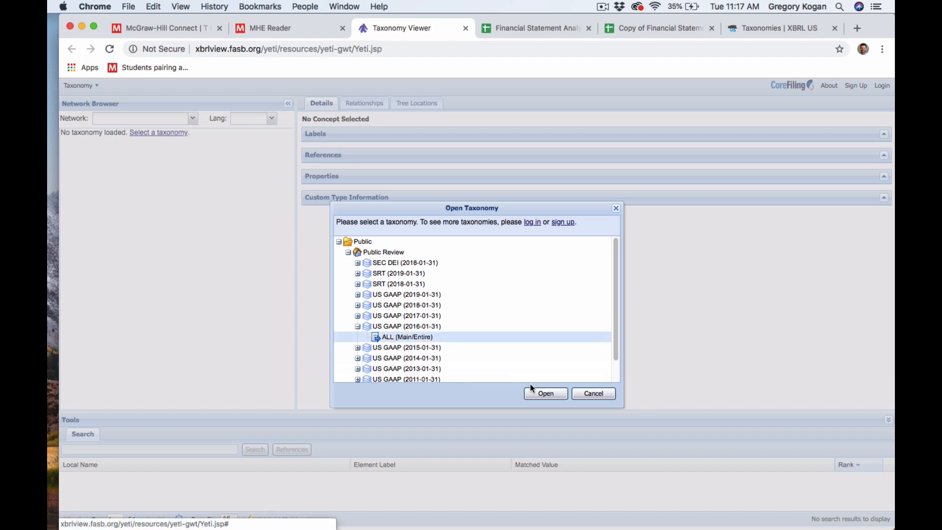
{"action": "left_click", "coordinate": [546, 394]}
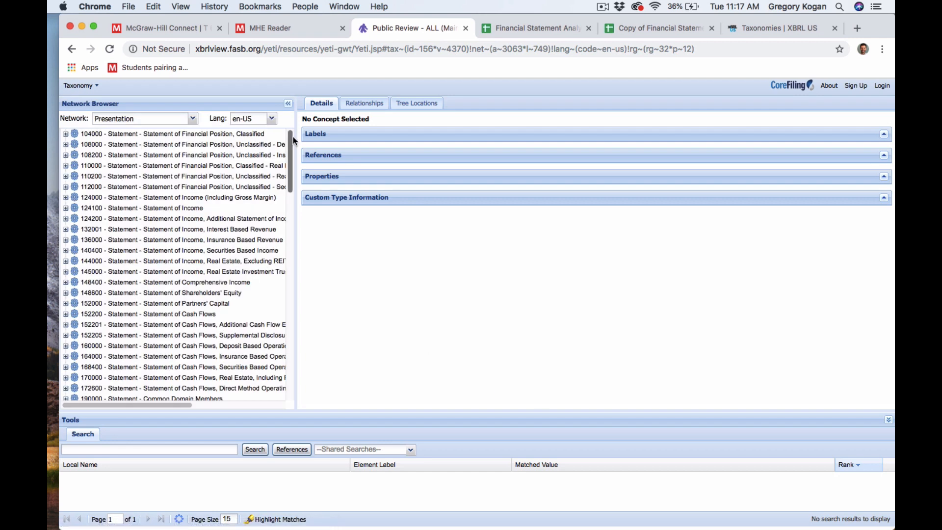
- Return to the original Financial Statement Analysis tab, select cell B16 and scroll down
{"action": "left_click", "coordinate": [533, 28]}
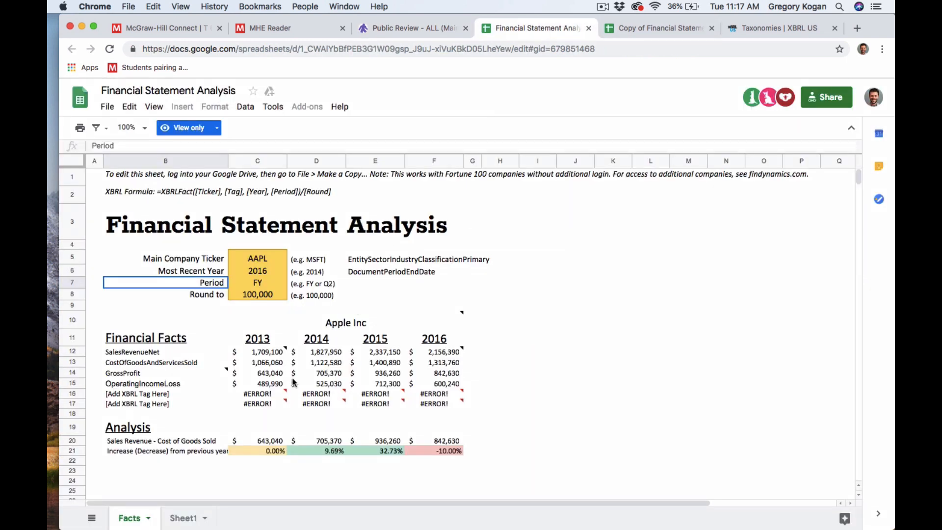
{"action": "left_click", "coordinate": [167, 394]}
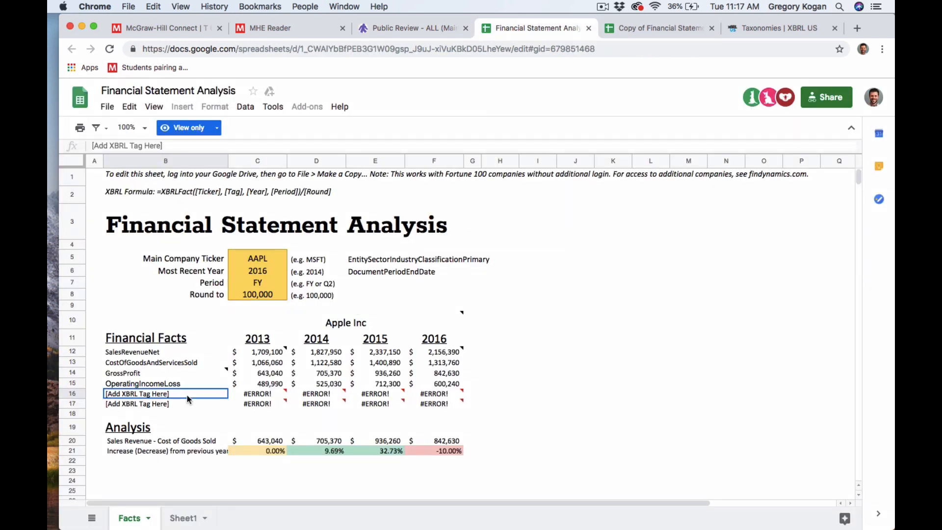
{"action": "scroll", "scroll_direction": "down", "scroll_amount": 3}
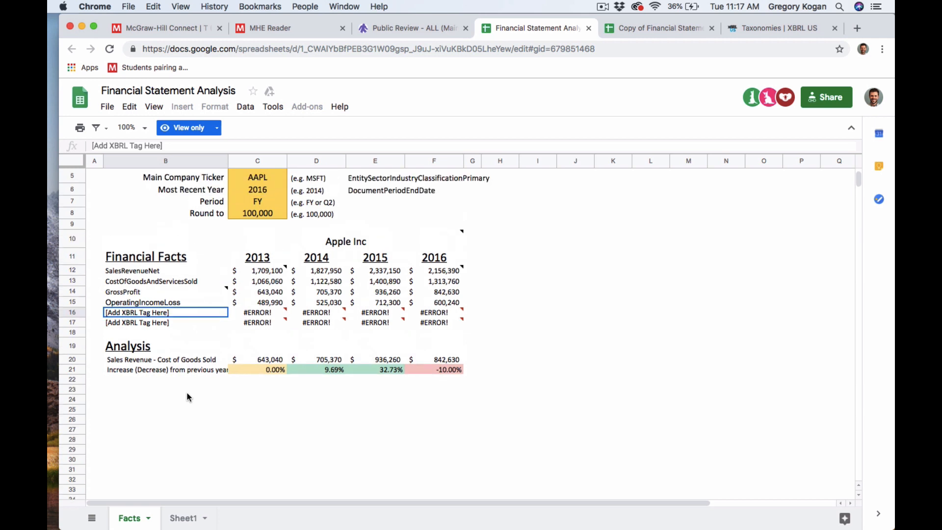
{"action": "mouse_move", "coordinate": [654, 71]}
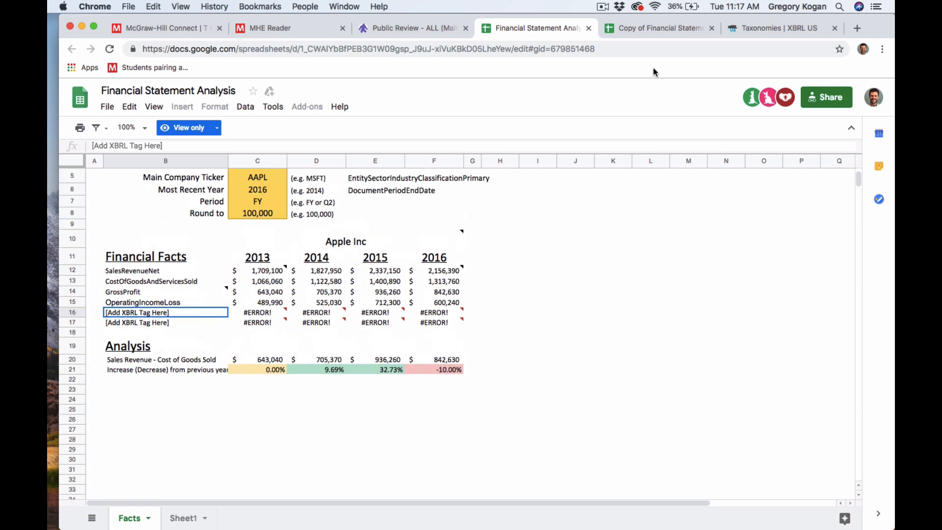